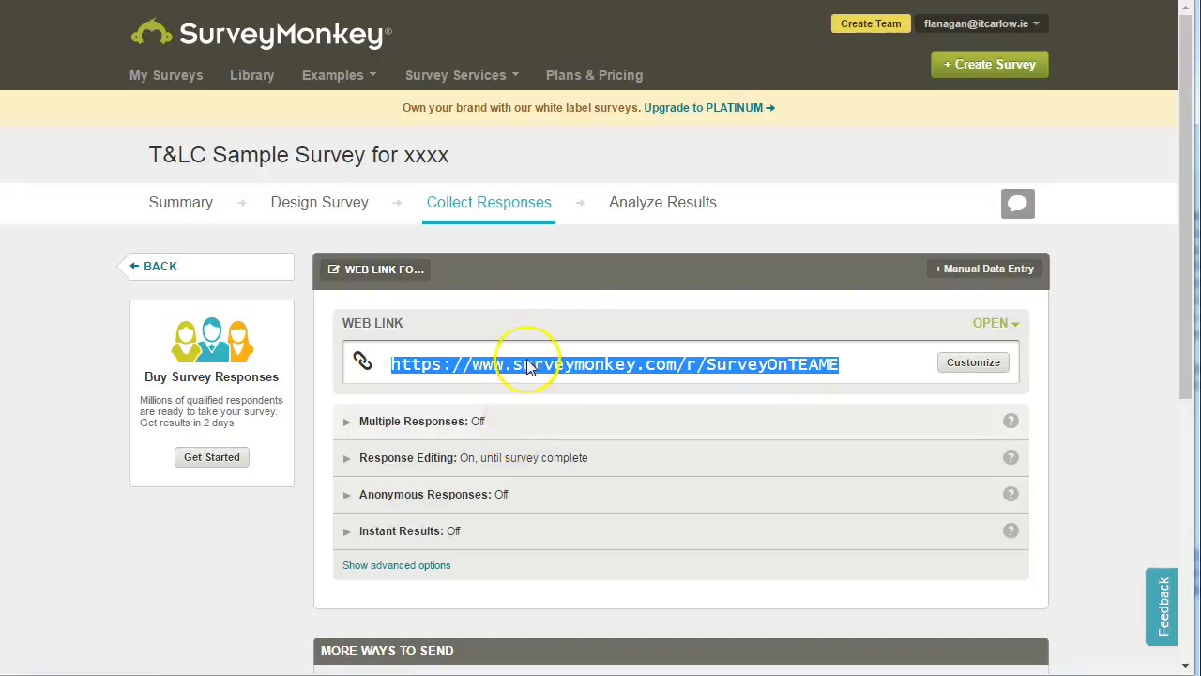
- Switch to Analyze Results and browse the question summary charts down to the Sex chart
left_click(662, 203)
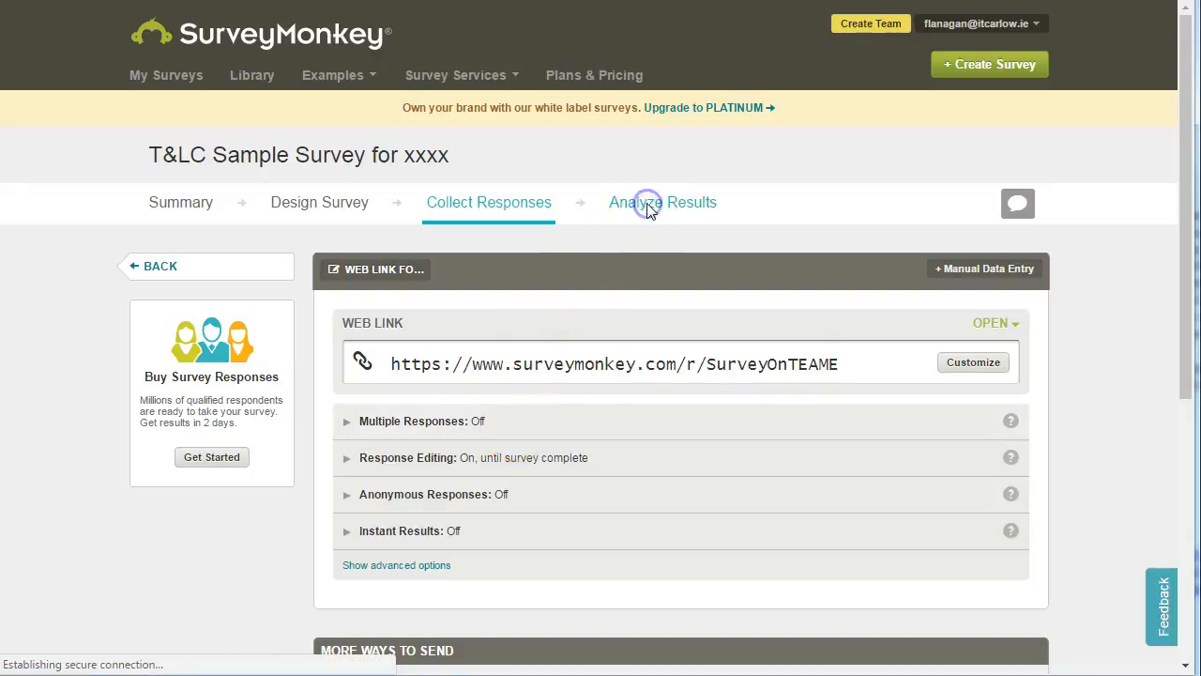
left_click(662, 203)
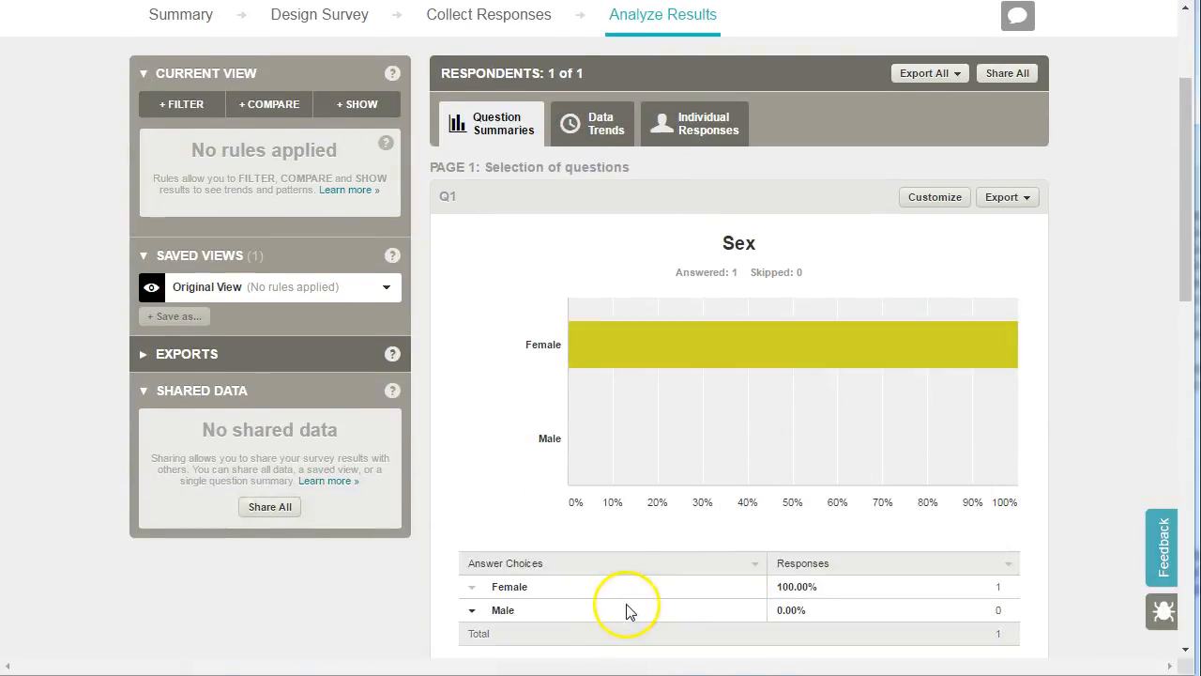
scroll("down", 3)
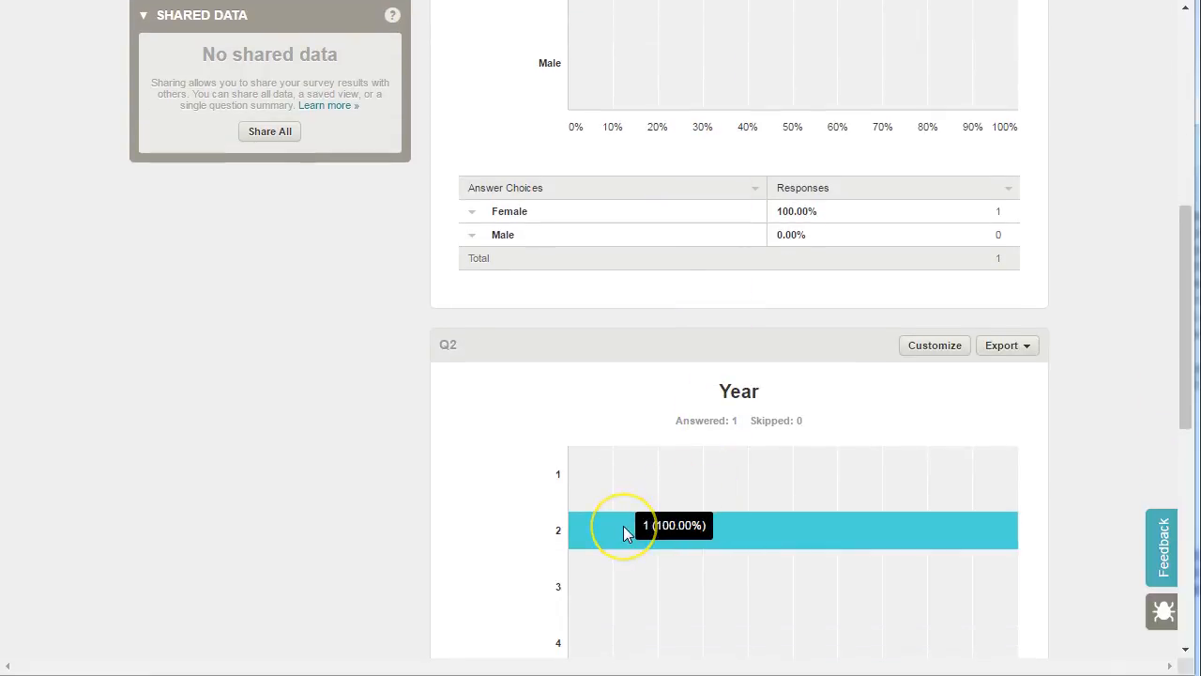
scroll("down", 3)
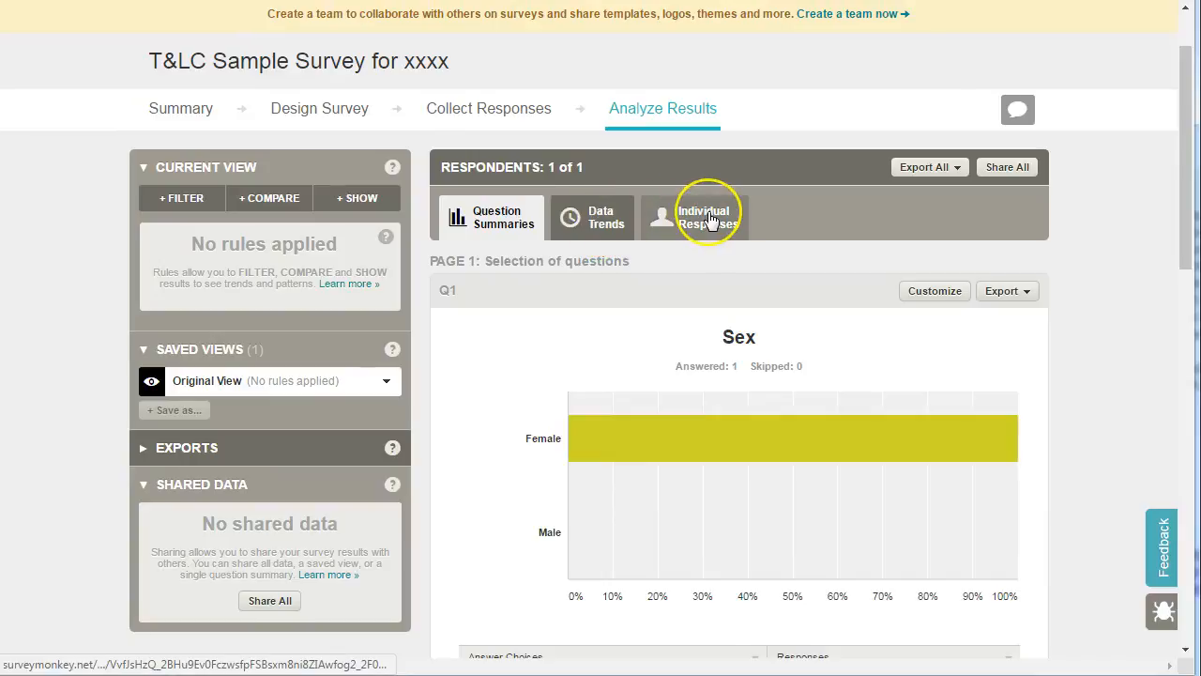
- Show Individual Responses, viewing the complete response with Sex Female and Year 2
left_click(704, 218)
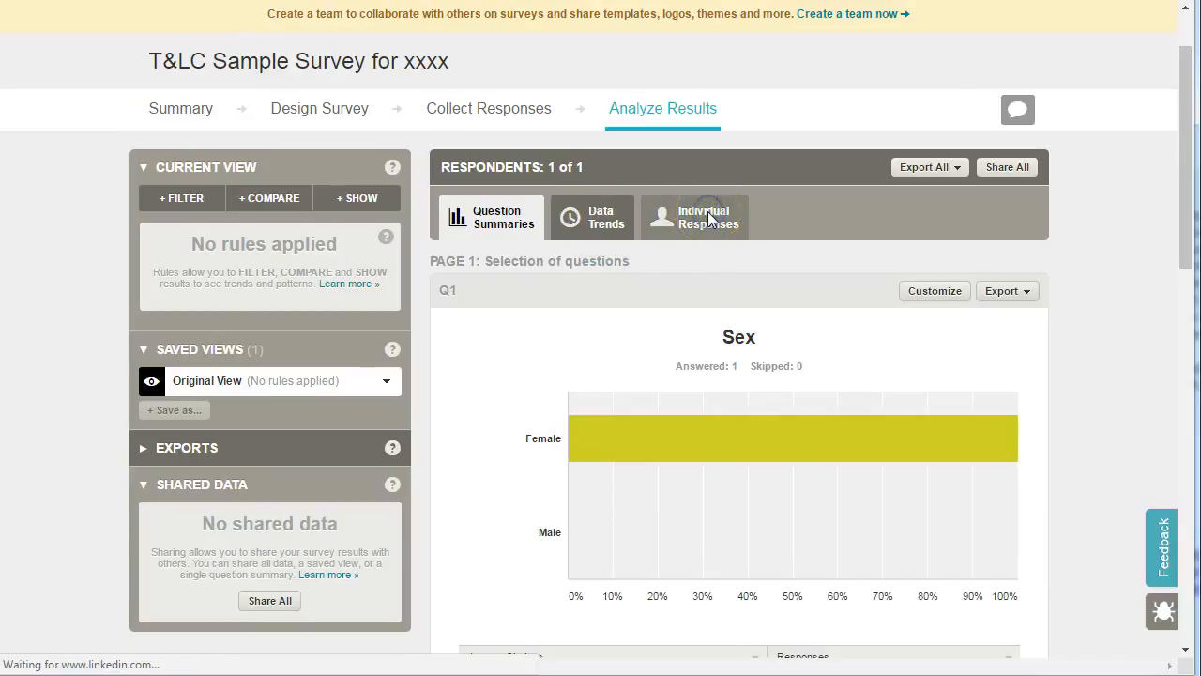
left_click(702, 218)
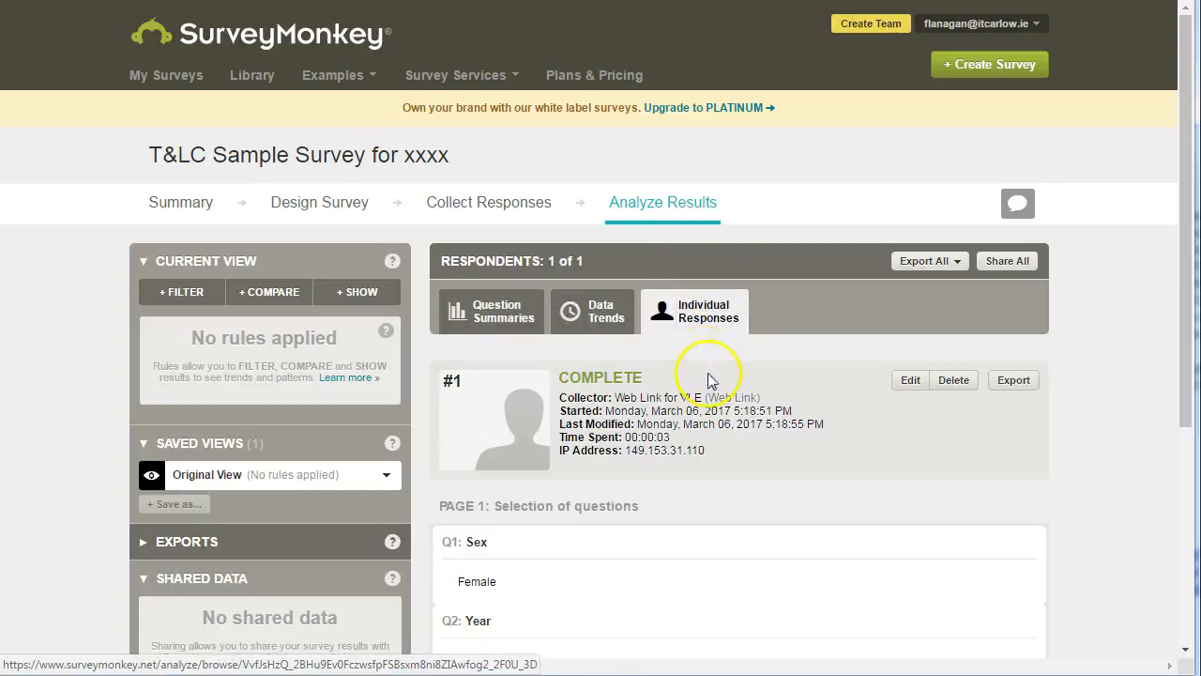
scroll("down", 3)
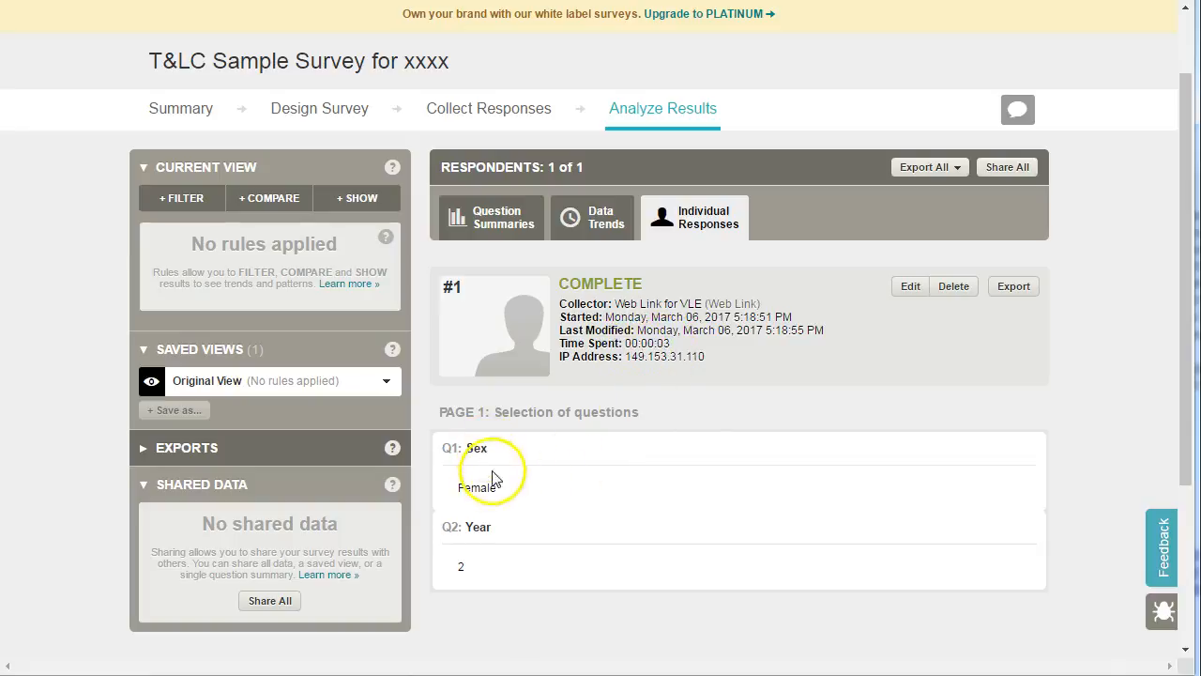
mouse_move(506, 582)
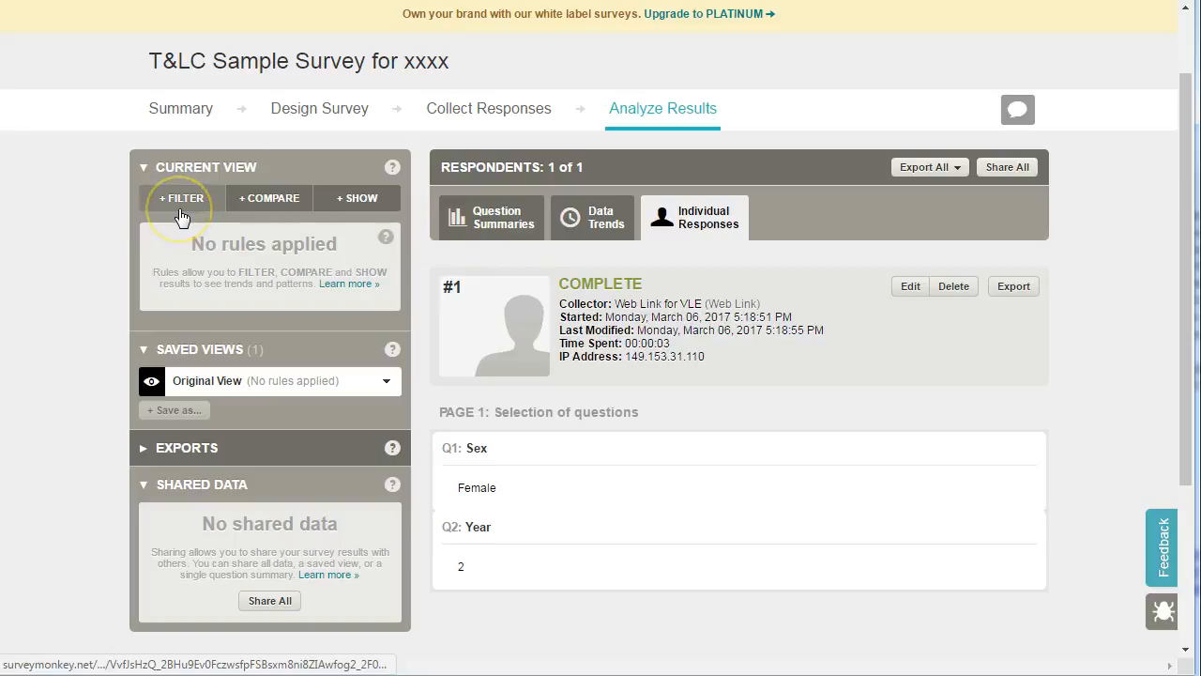
mouse_move(270, 199)
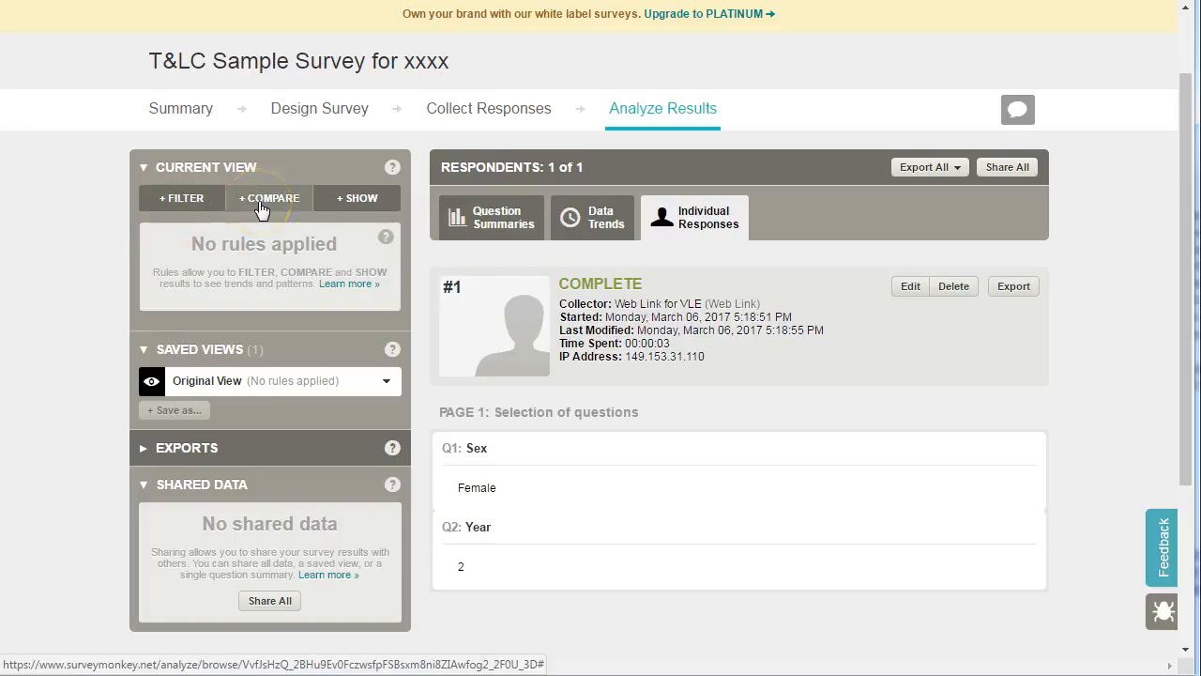
mouse_move(270, 199)
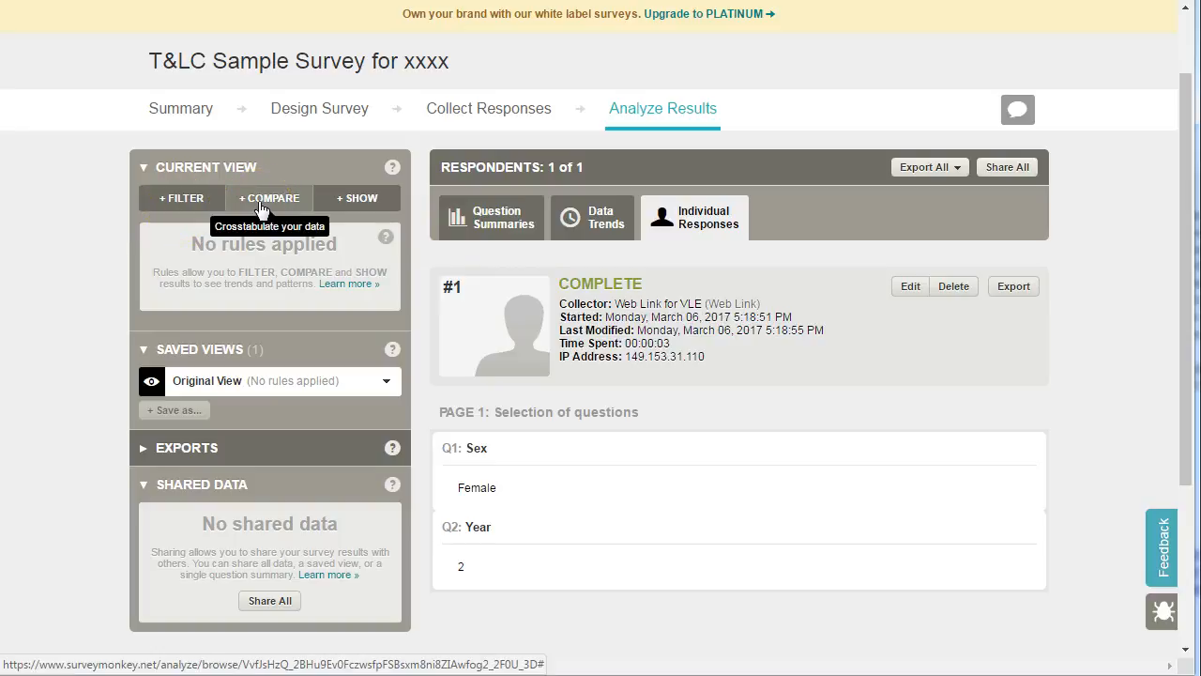
mouse_move(515, 503)
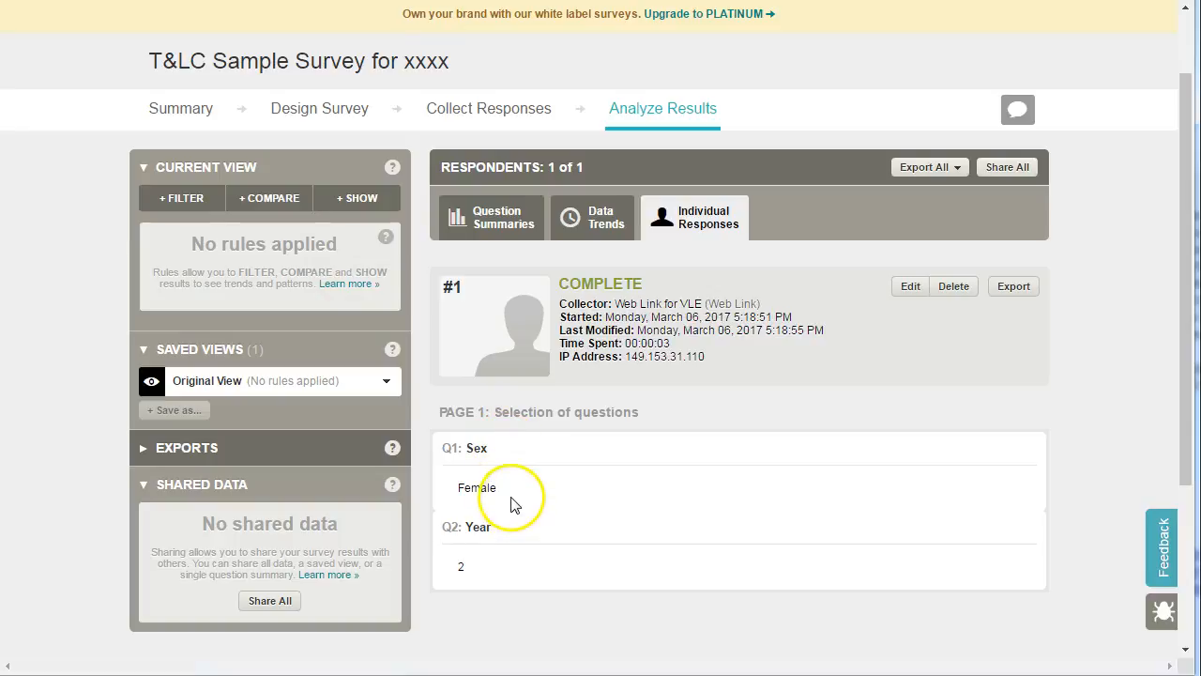
mouse_move(515, 496)
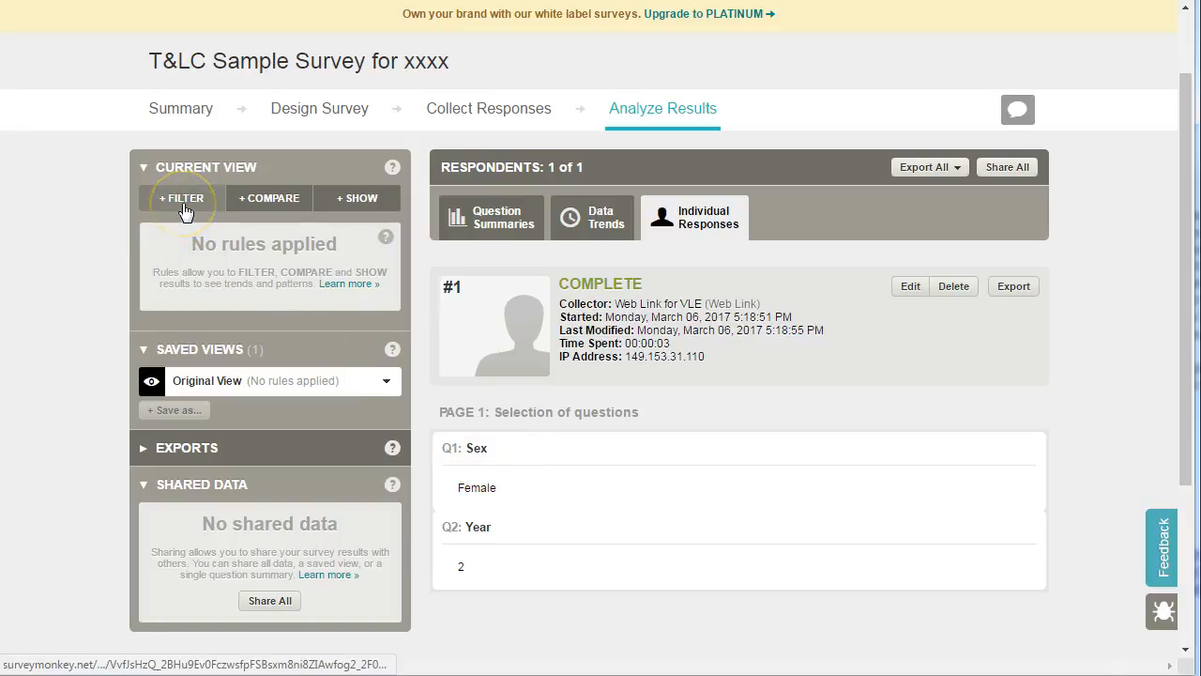
mouse_move(182, 199)
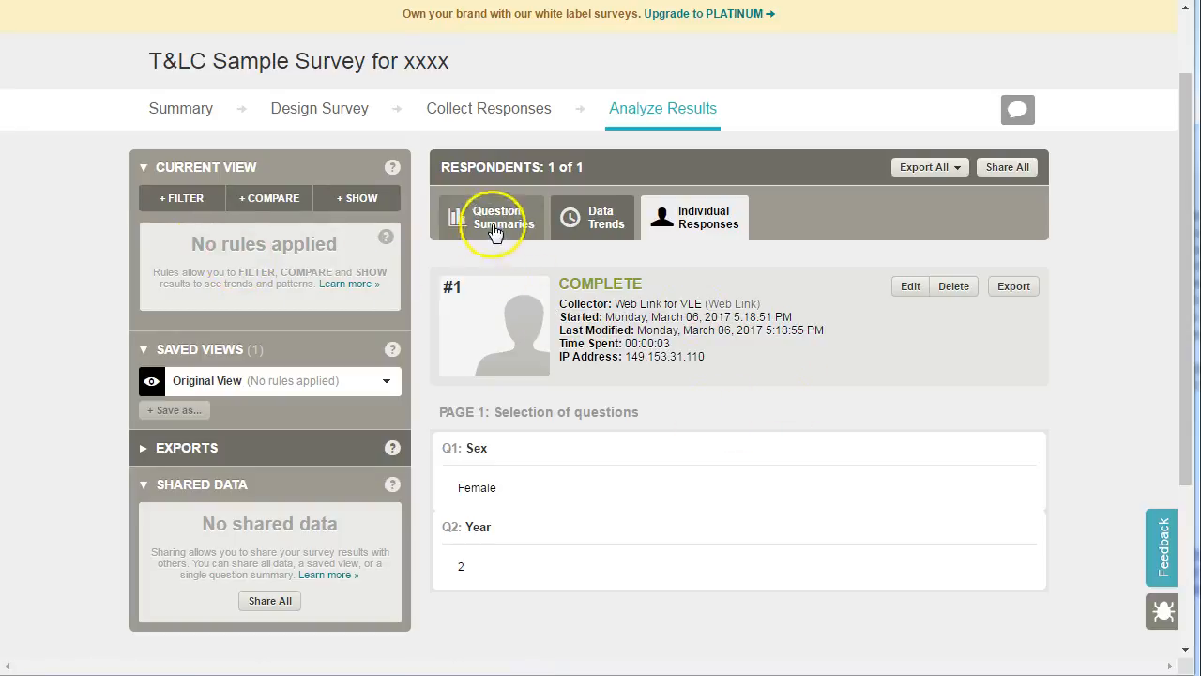
- Return to Question Summaries showing the Sex bar chart and its response table
left_click(495, 218)
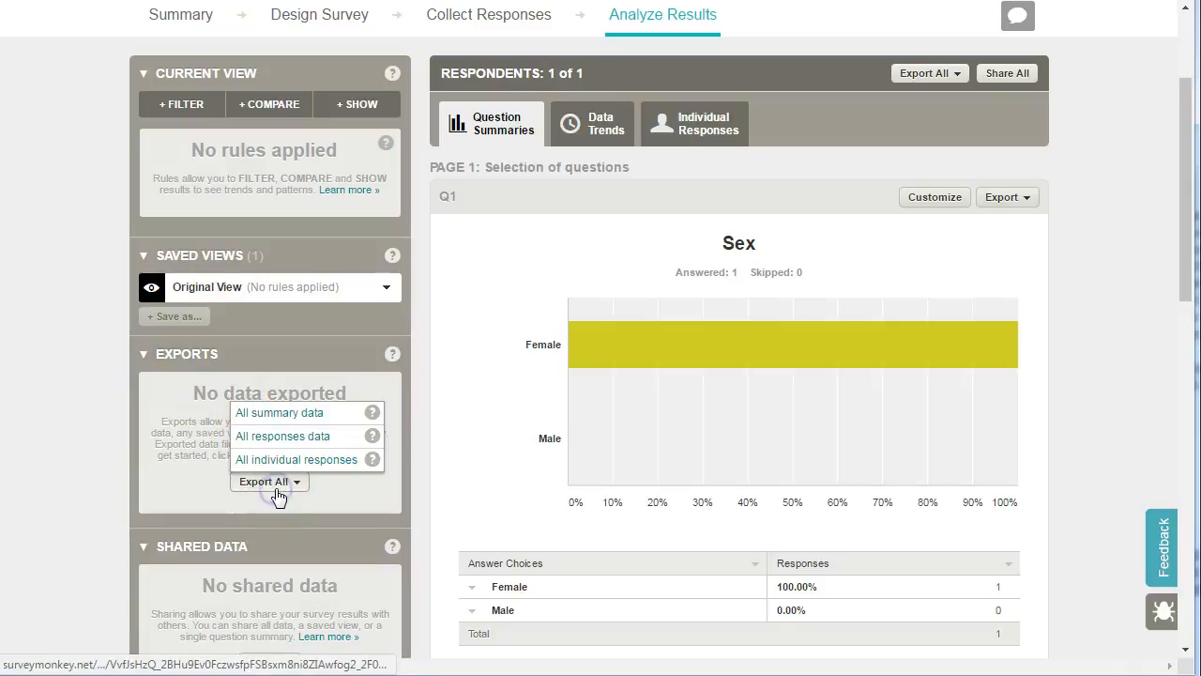
mouse_move(297, 465)
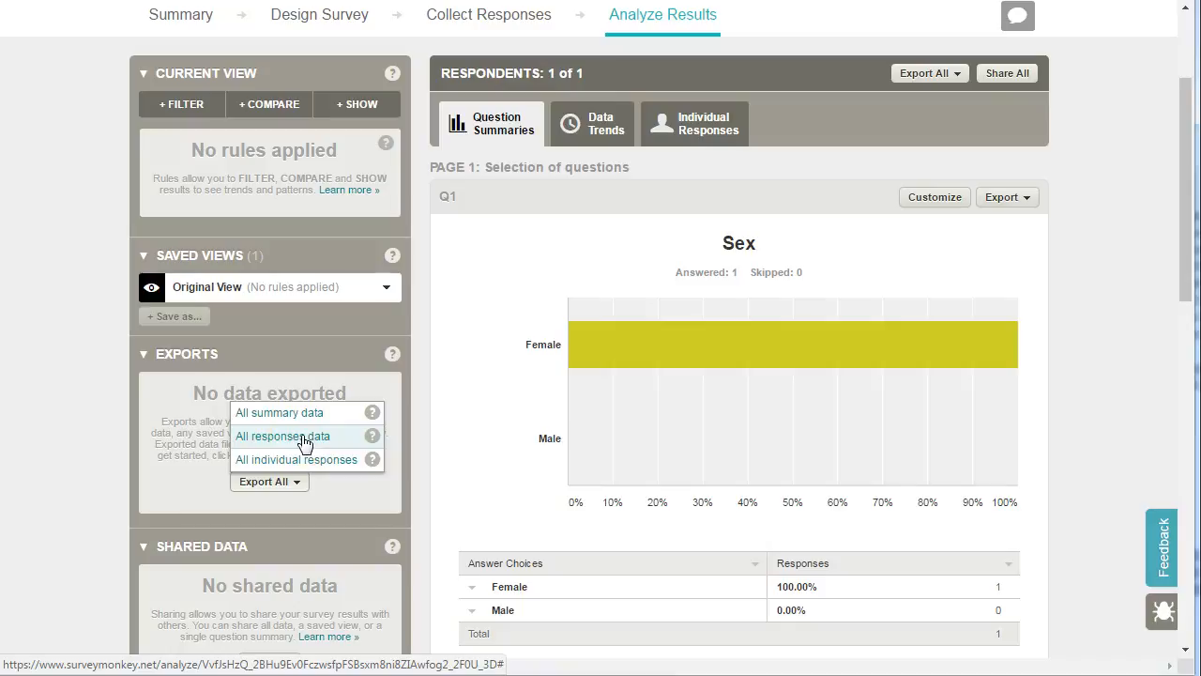
scroll("down", 3)
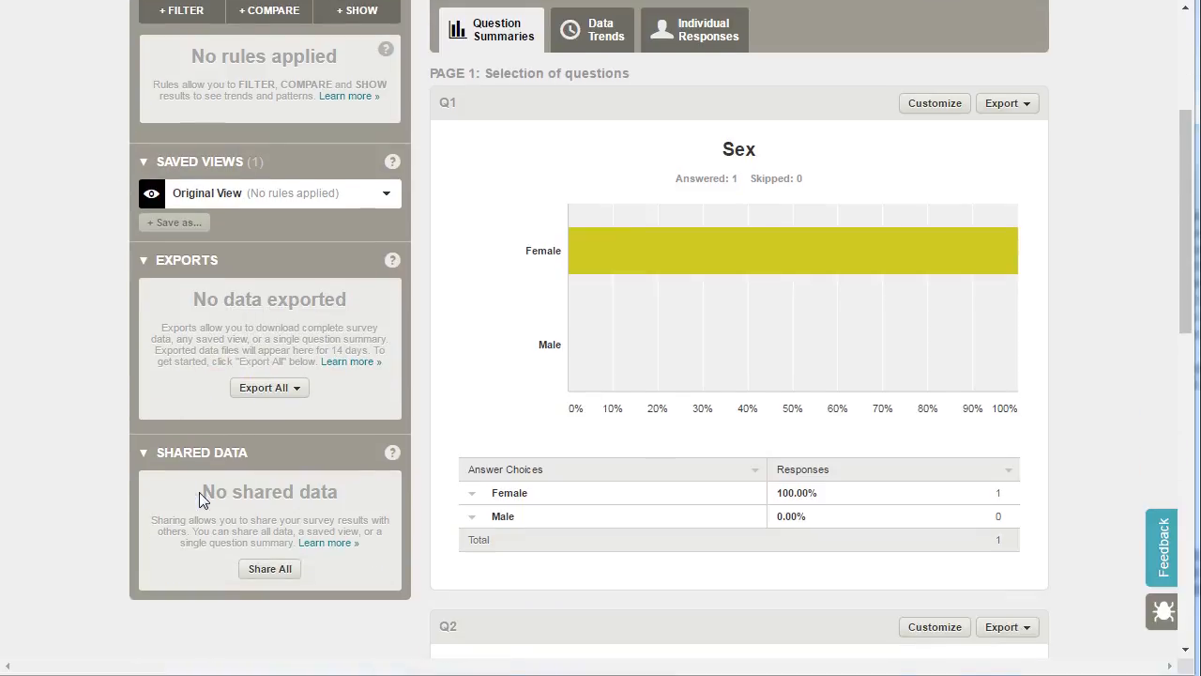
- Start Share All and restrict the shared results page to people with a password
left_click(270, 569)
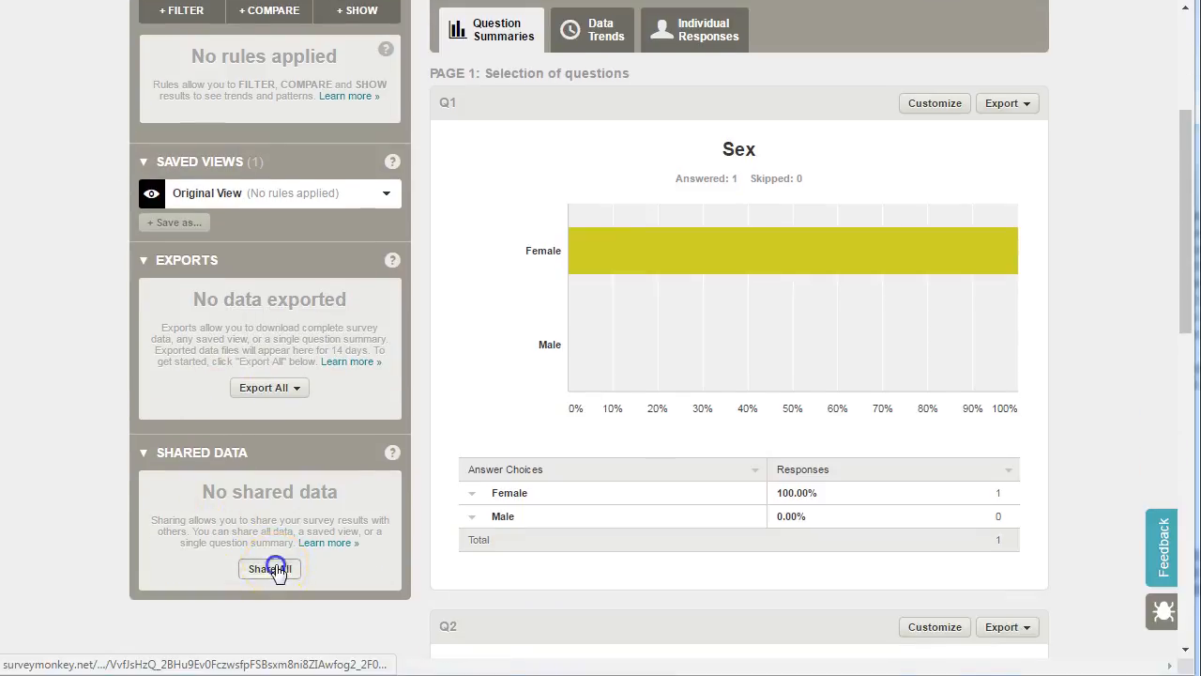
left_click(270, 567)
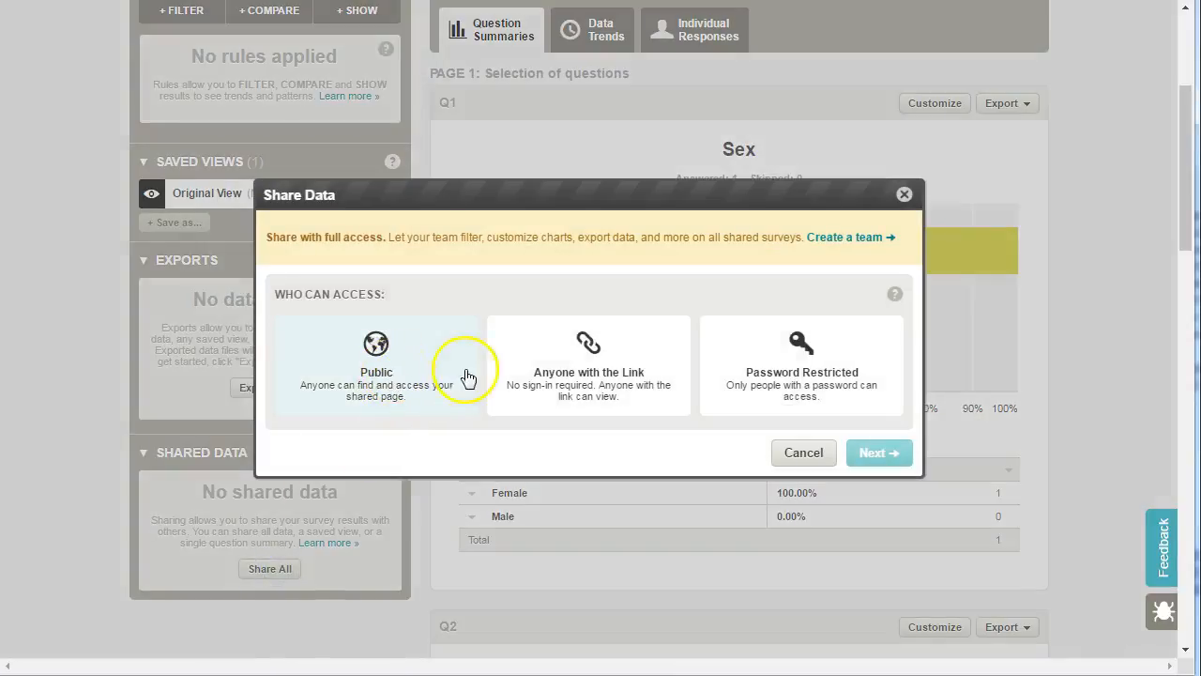
left_click(589, 366)
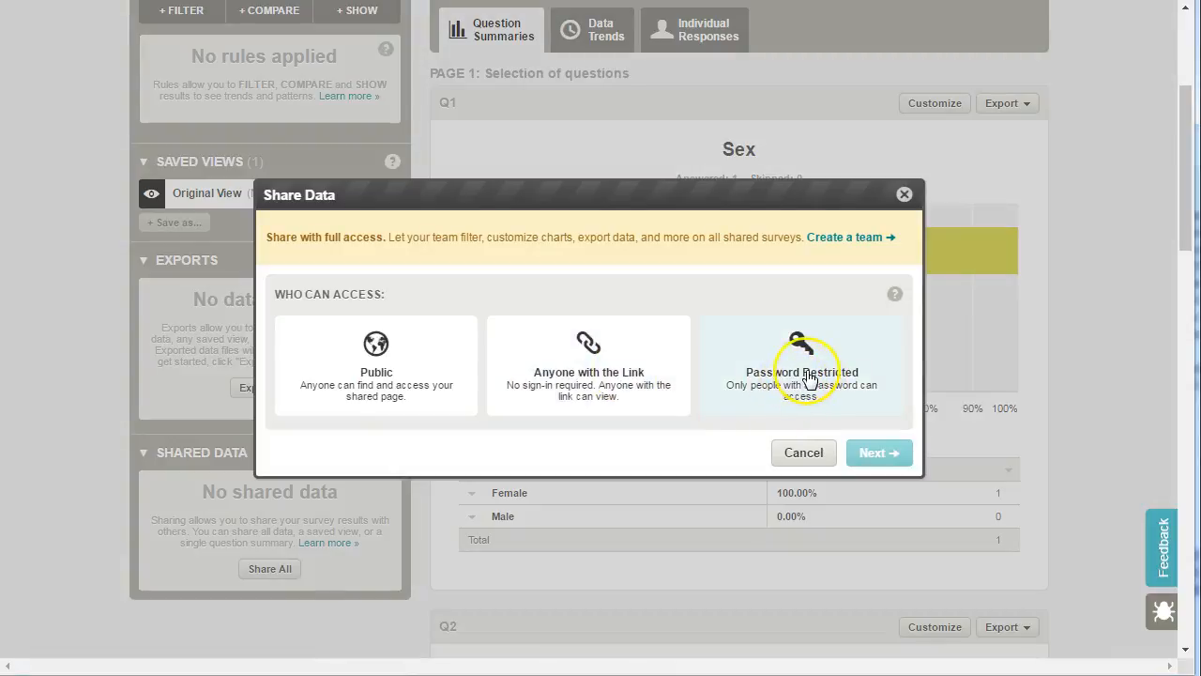
left_click(802, 366)
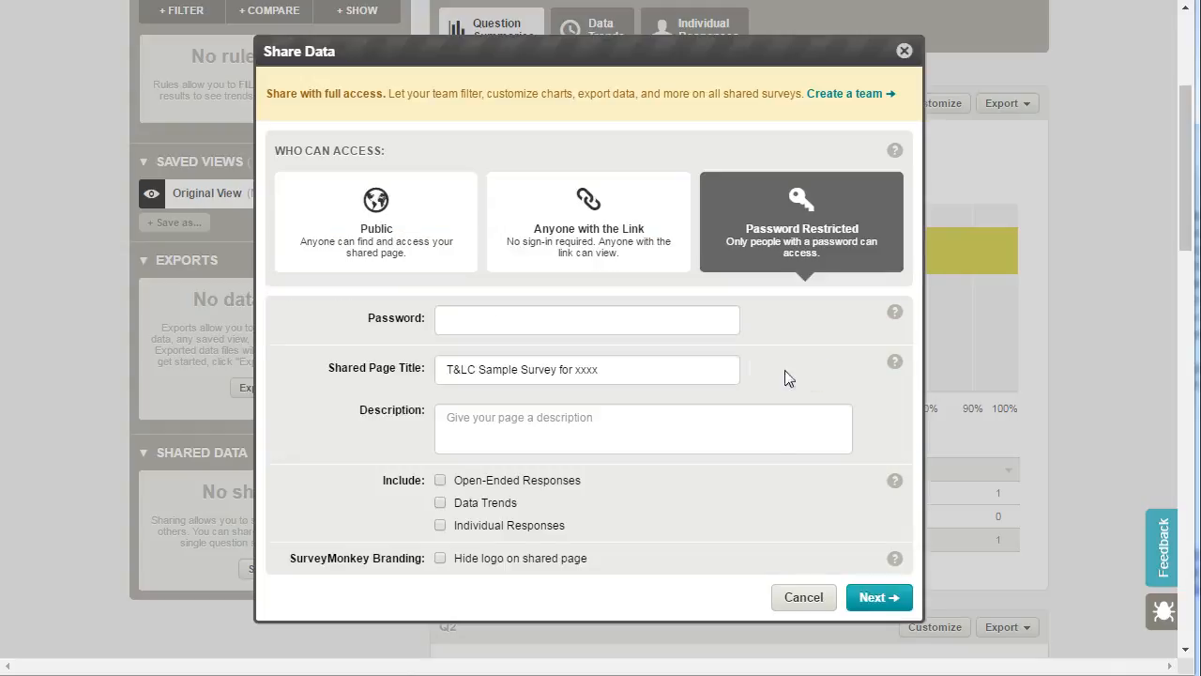
left_click(587, 319)
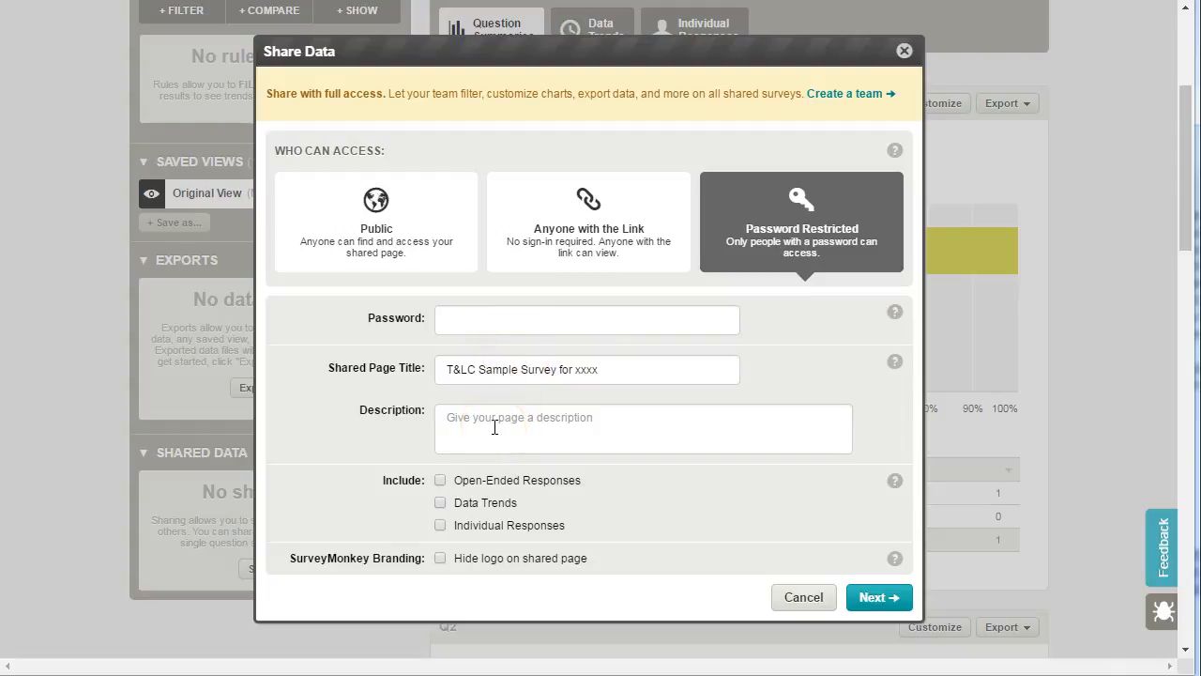
left_click(585, 319)
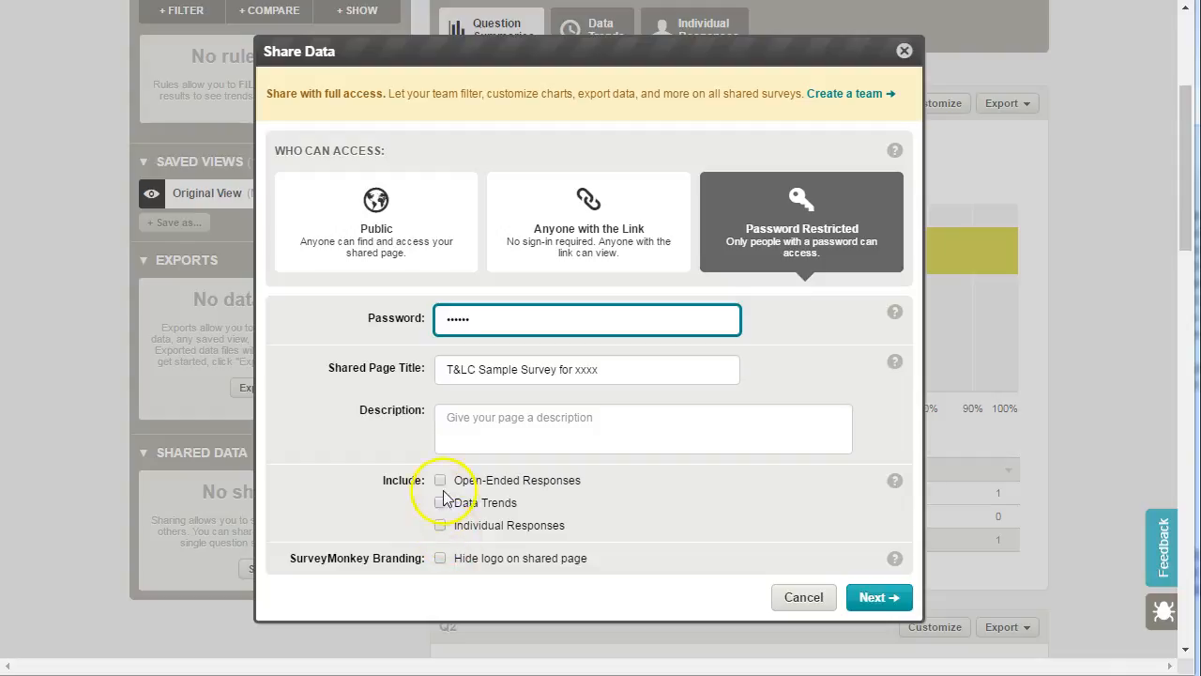
- Include open-ended and individual responses, then generate the shared results web link
left_click(439, 480)
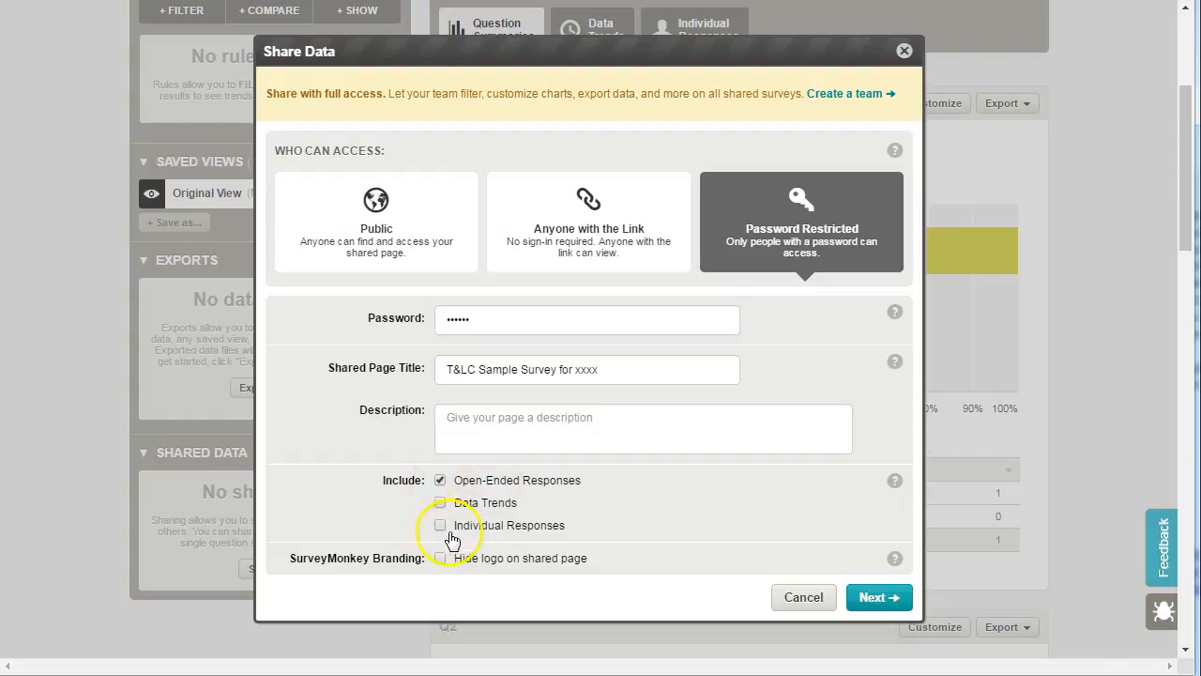
left_click(439, 526)
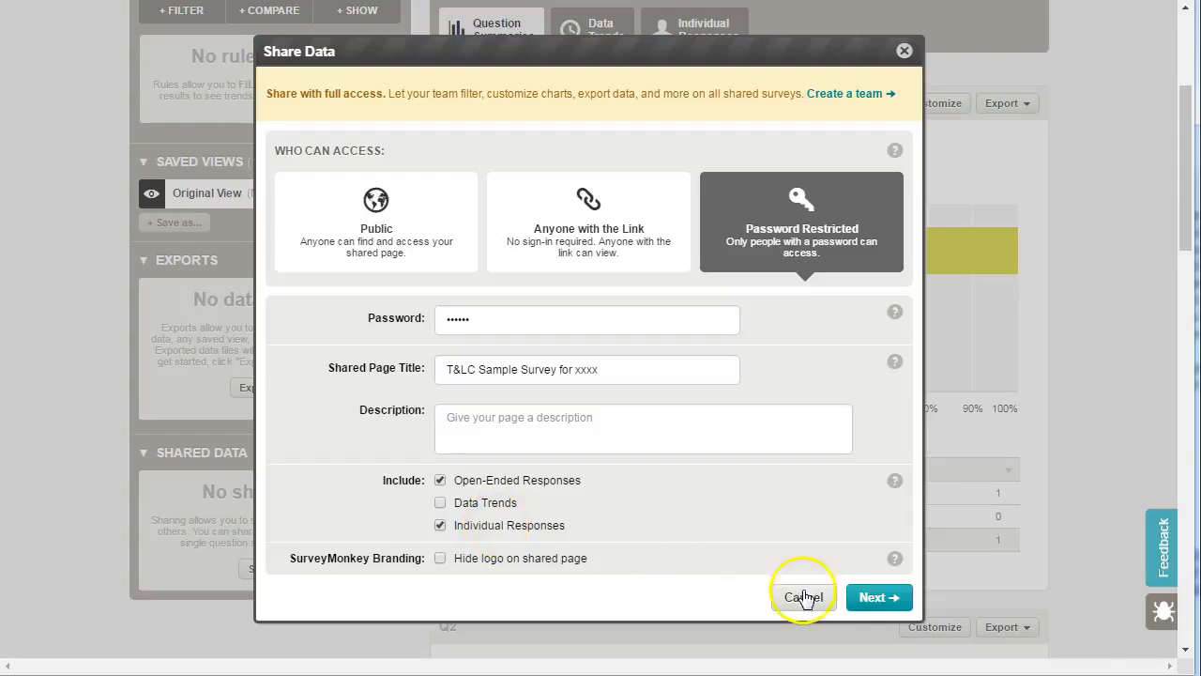
left_click(879, 596)
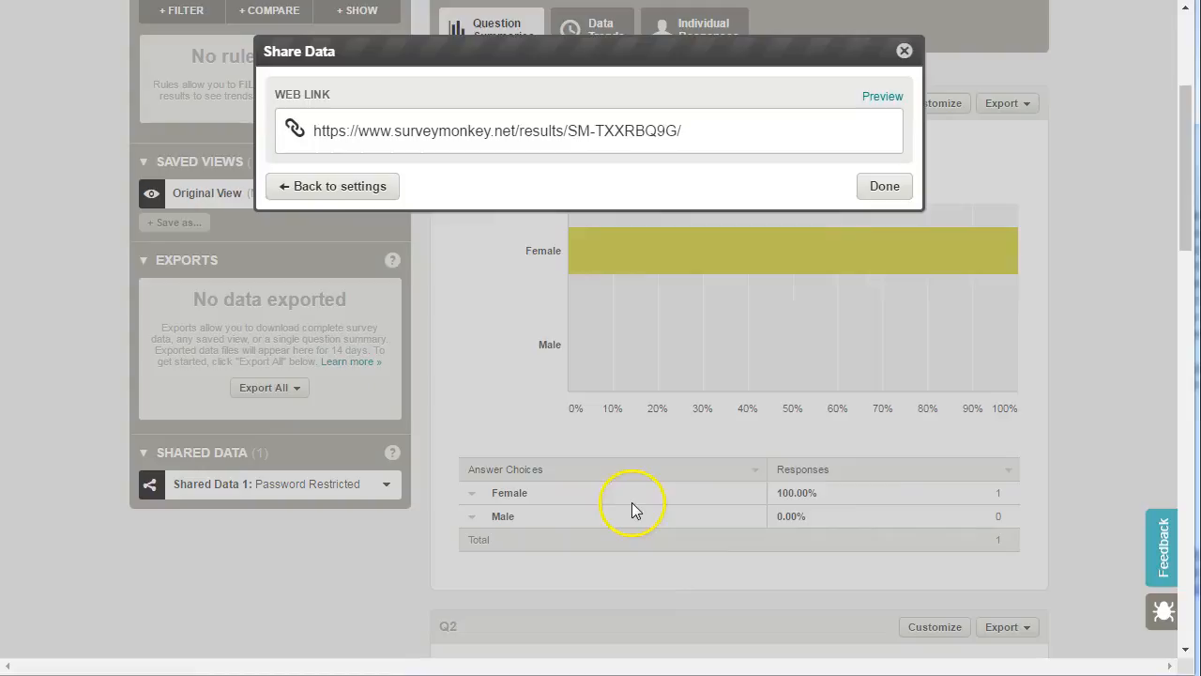
mouse_move(552, 143)
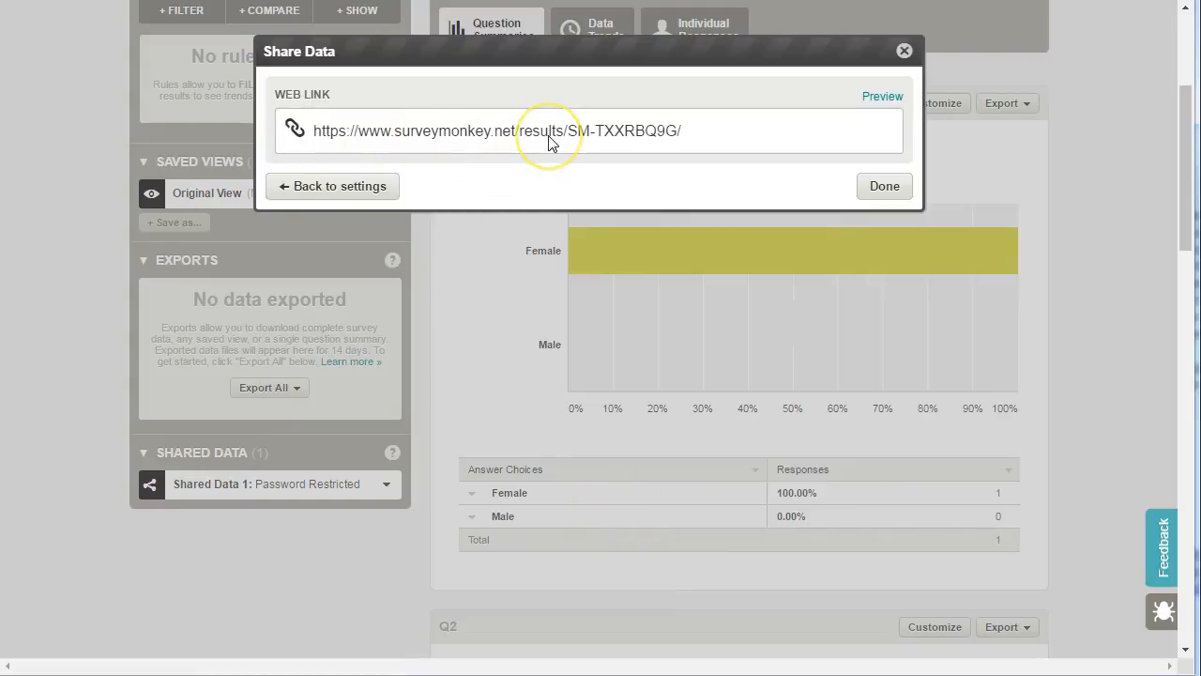